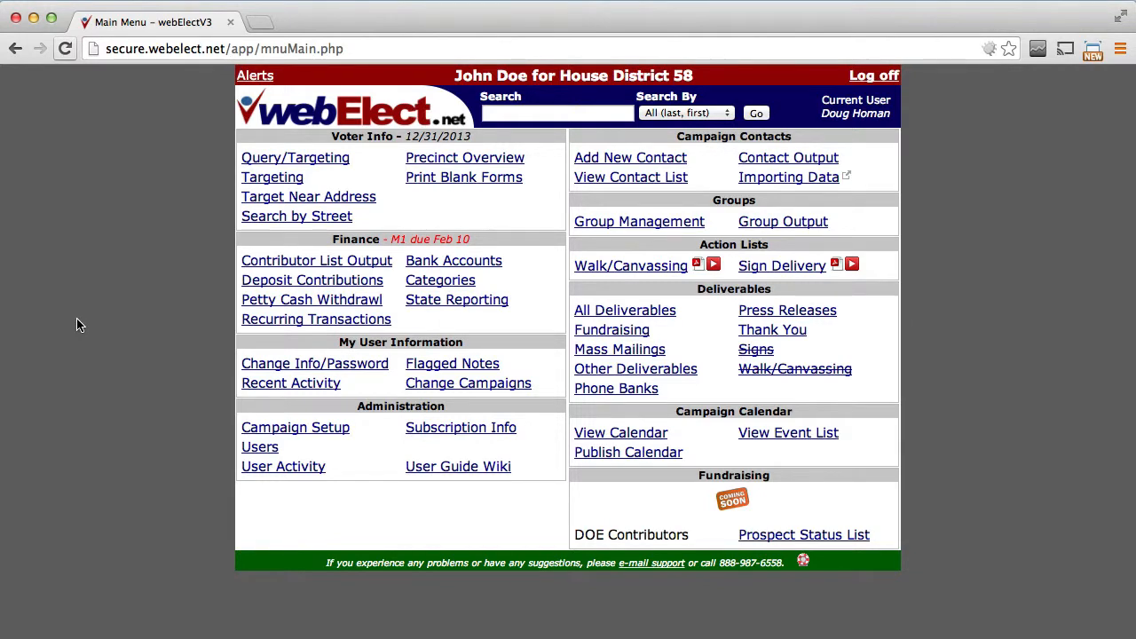
Step: Start voter targeting for House District 58 and continue past the region filter page
click(273, 178)
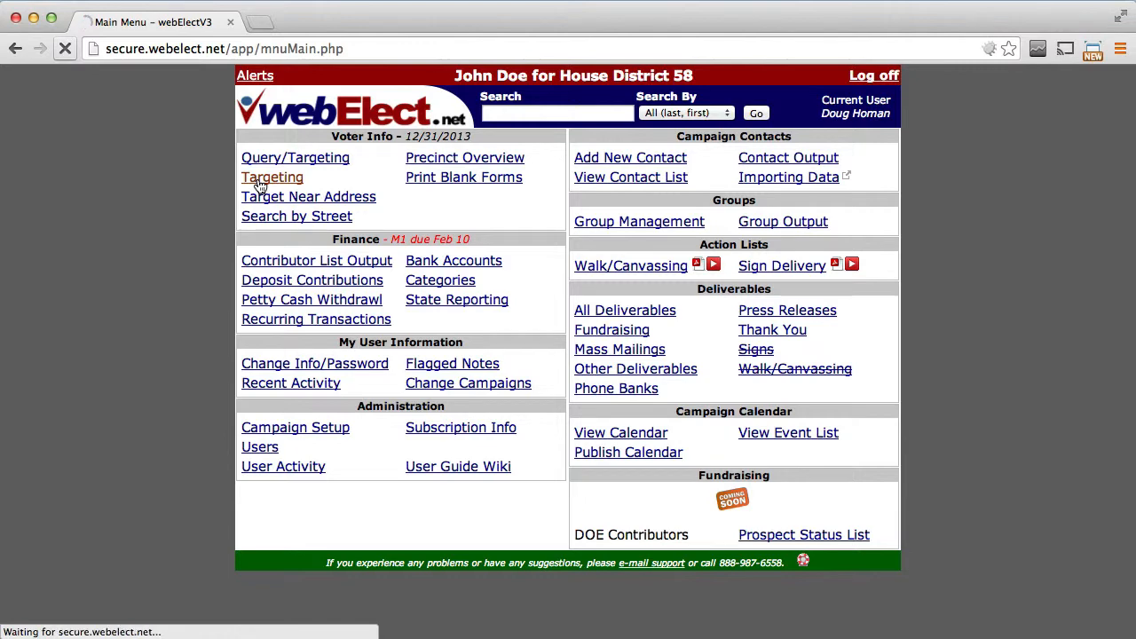
click(273, 177)
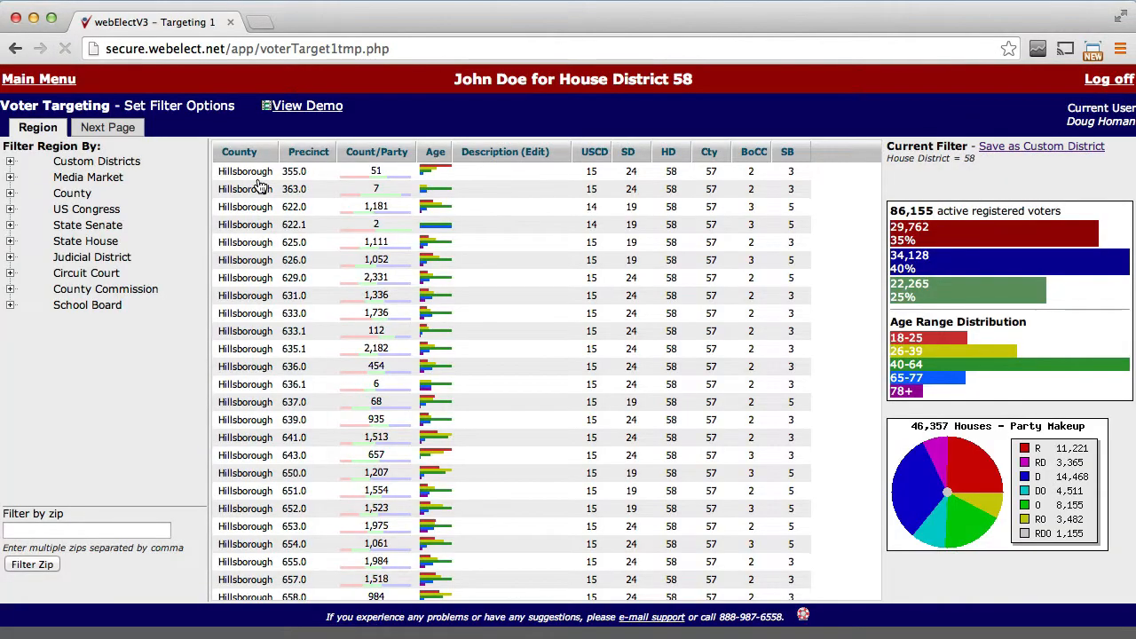
click(106, 127)
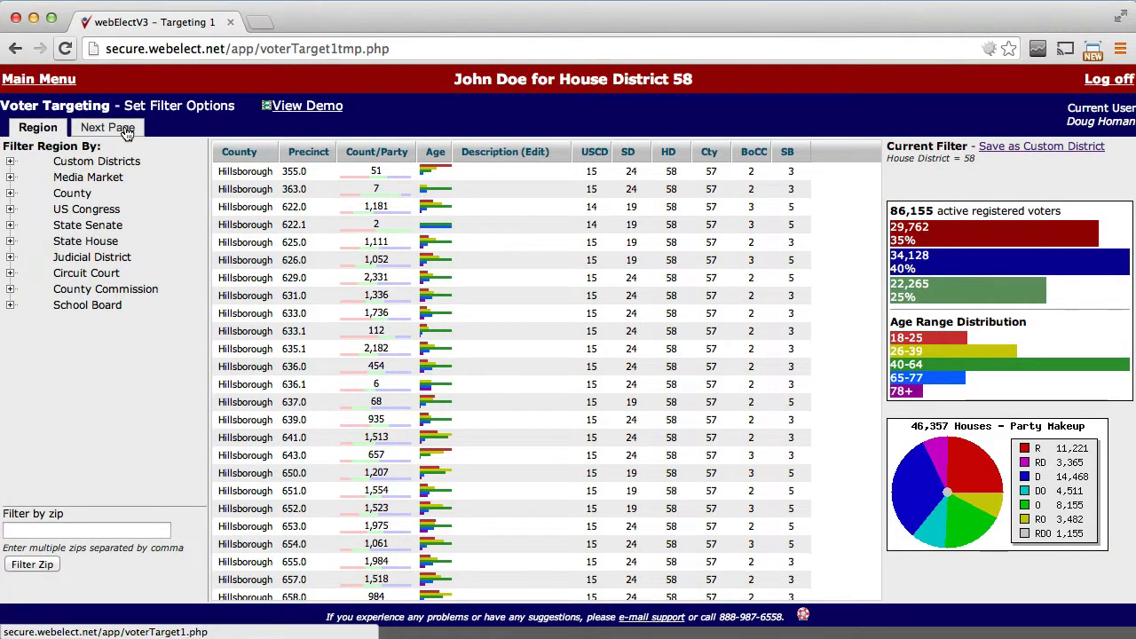
click(107, 128)
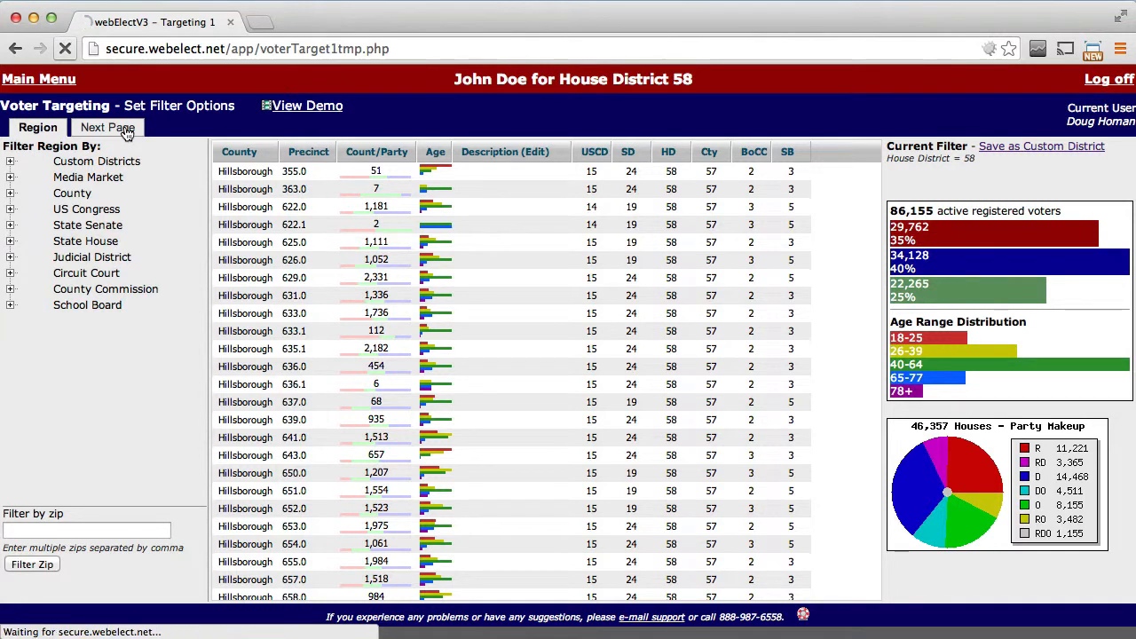
Step: Require Republican primary election history with the count set to Any 3+
click(107, 128)
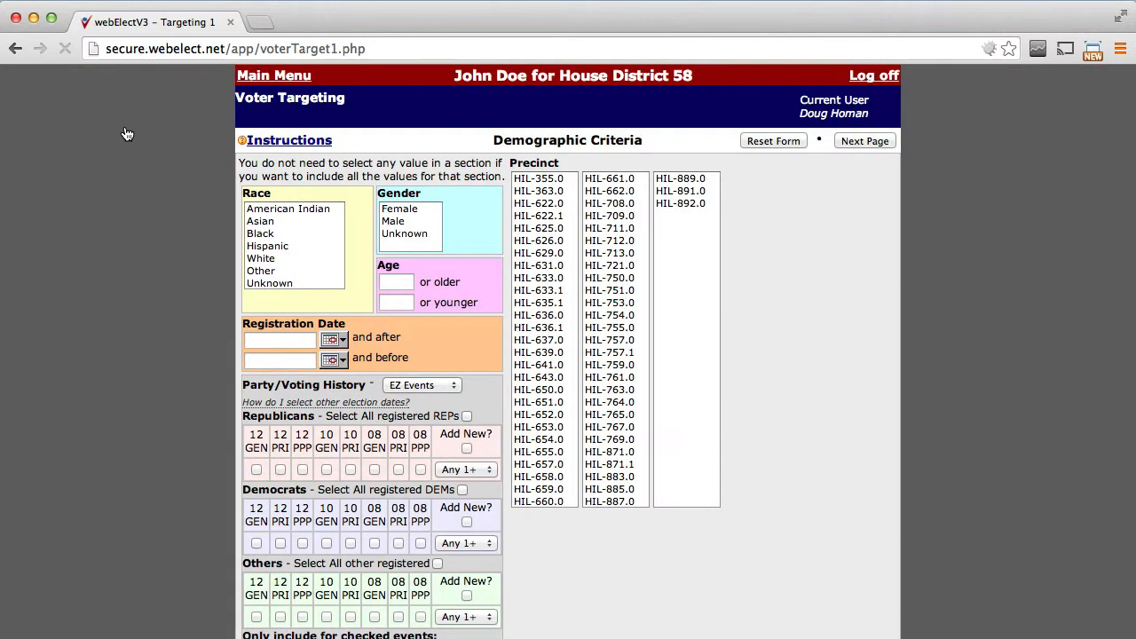
click(280, 468)
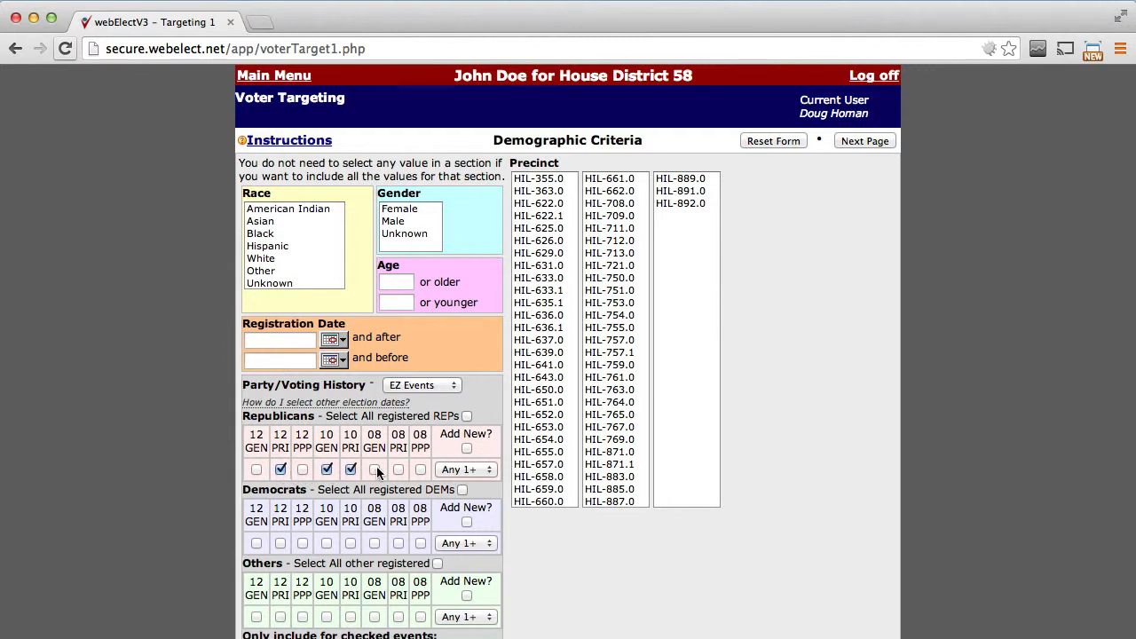
click(465, 469)
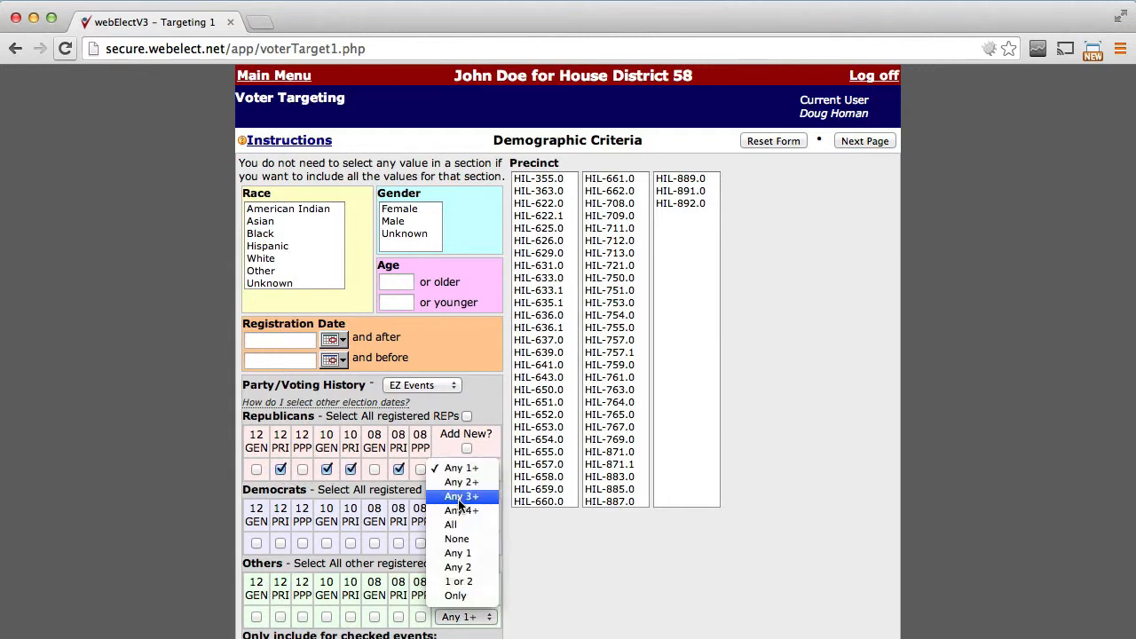
click(461, 497)
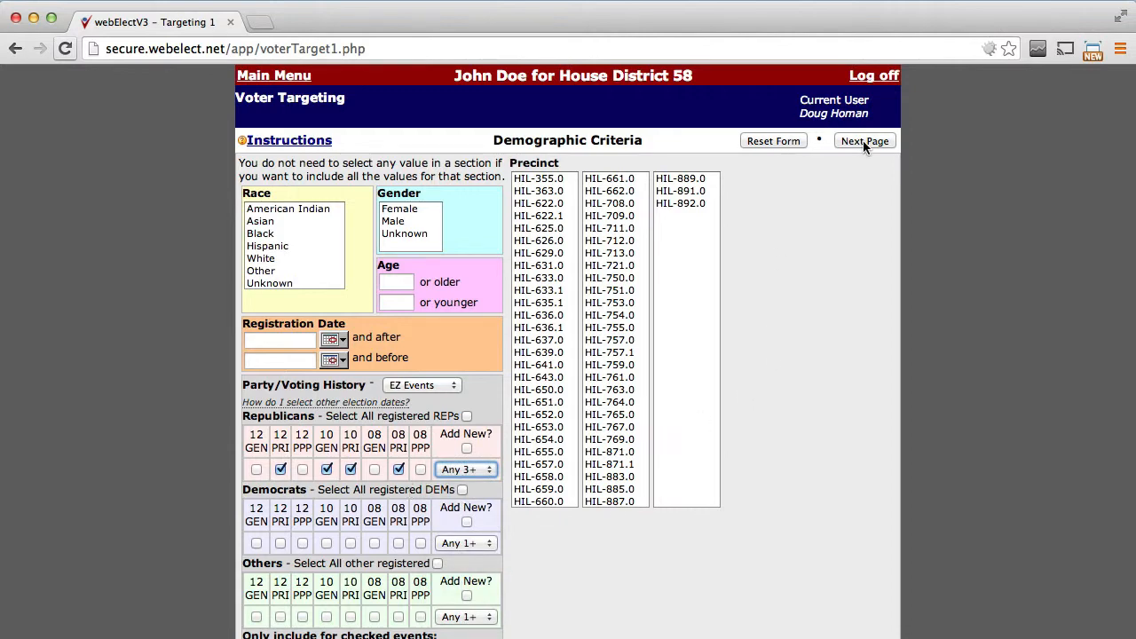
Step: Skip group filtering and run the Precinct Export target analysis report for the 5,743 voters
click(862, 141)
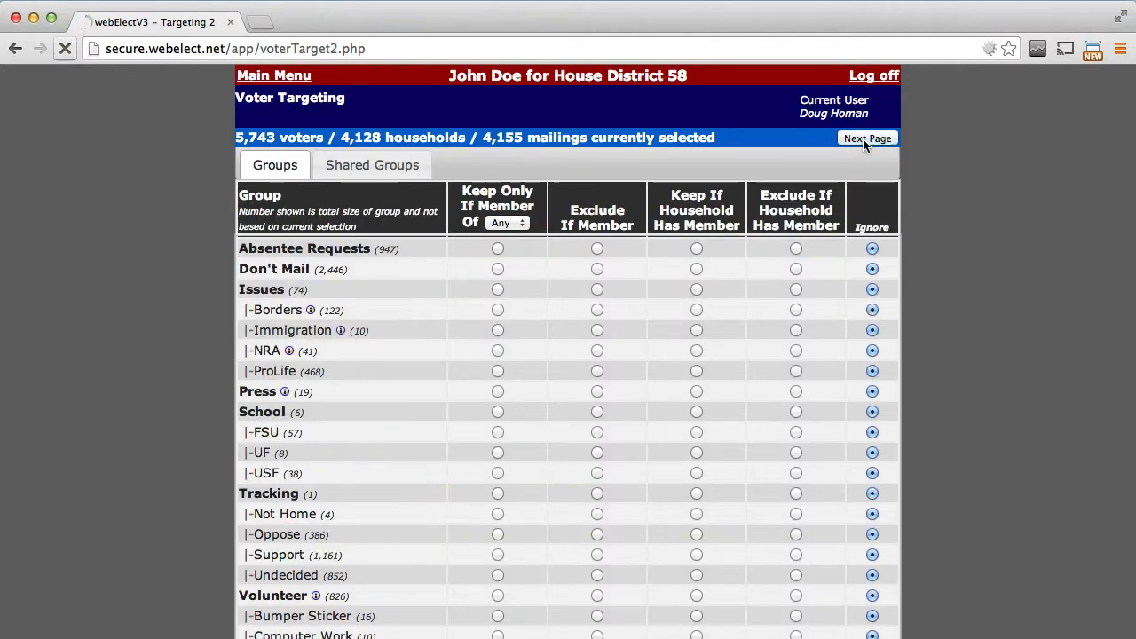
click(867, 138)
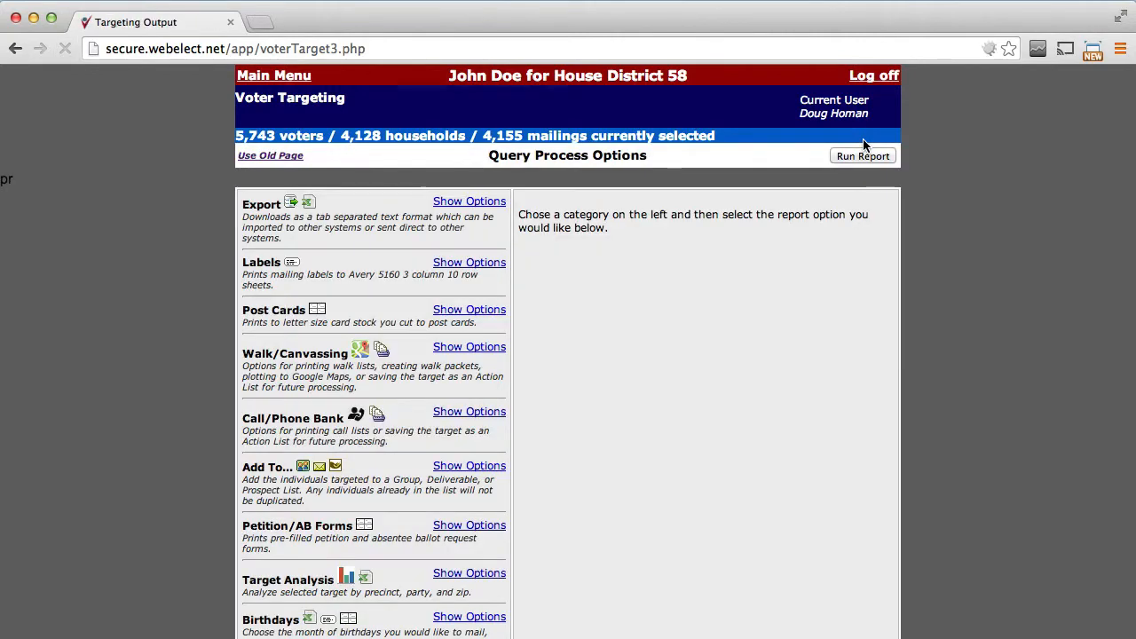
click(469, 572)
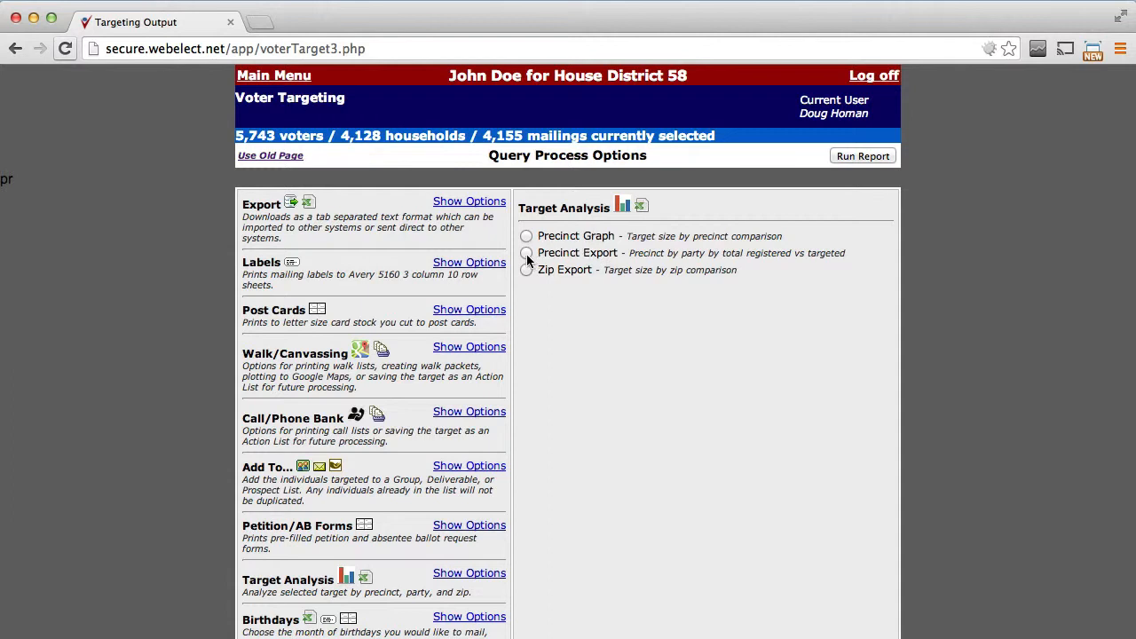
click(526, 252)
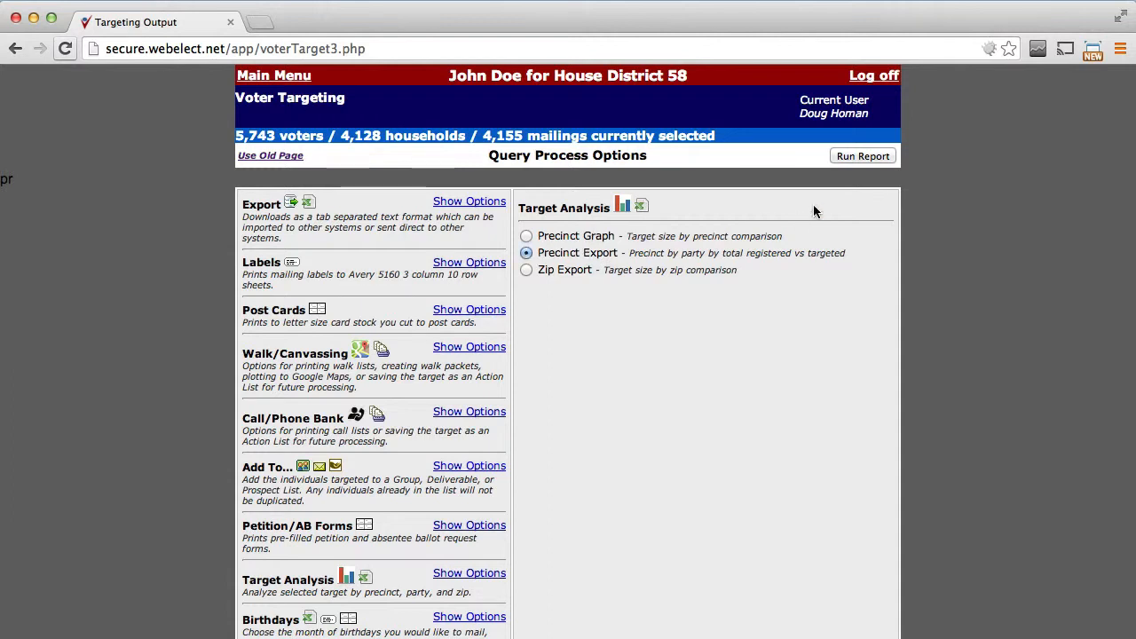
click(862, 156)
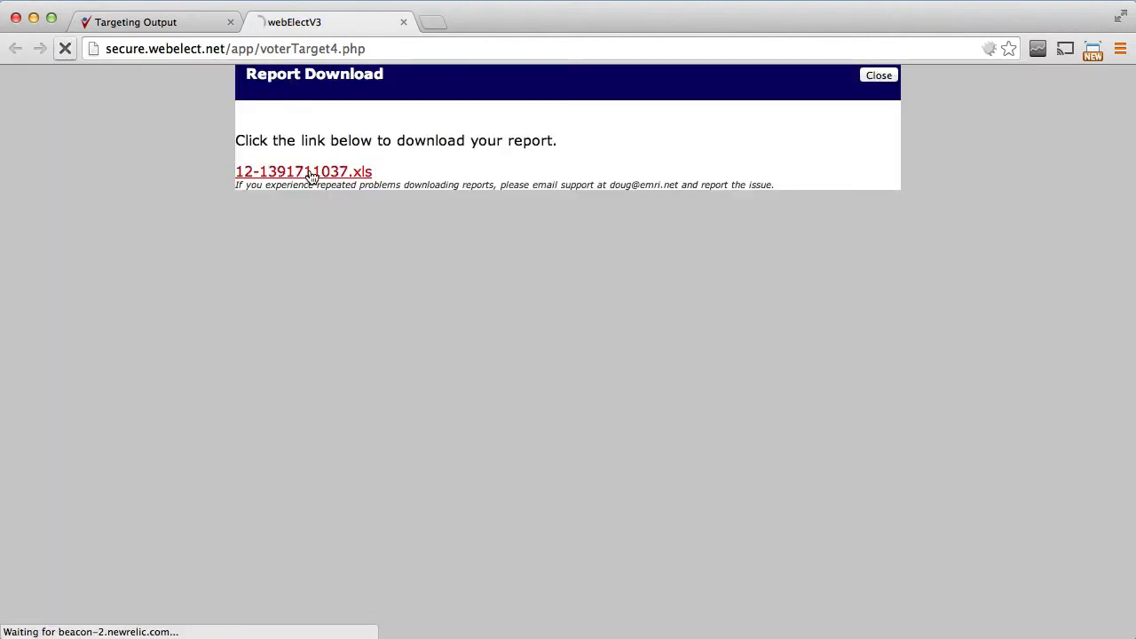
Step: Download 12-1391711037.xls and view the precinct party figures in Excel
click(301, 170)
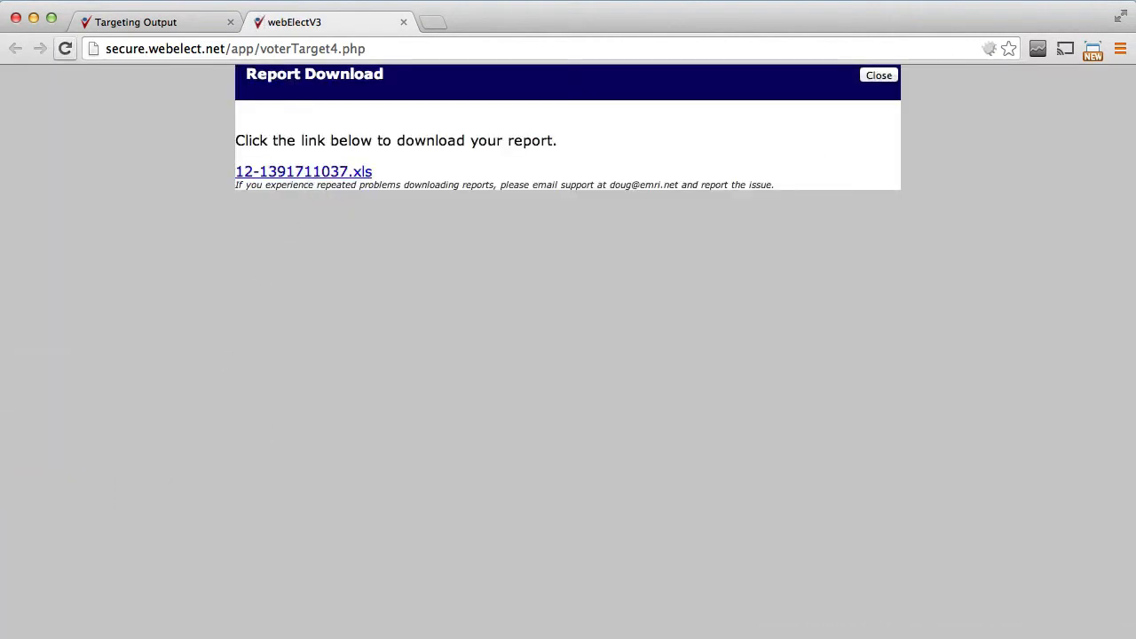
click(303, 171)
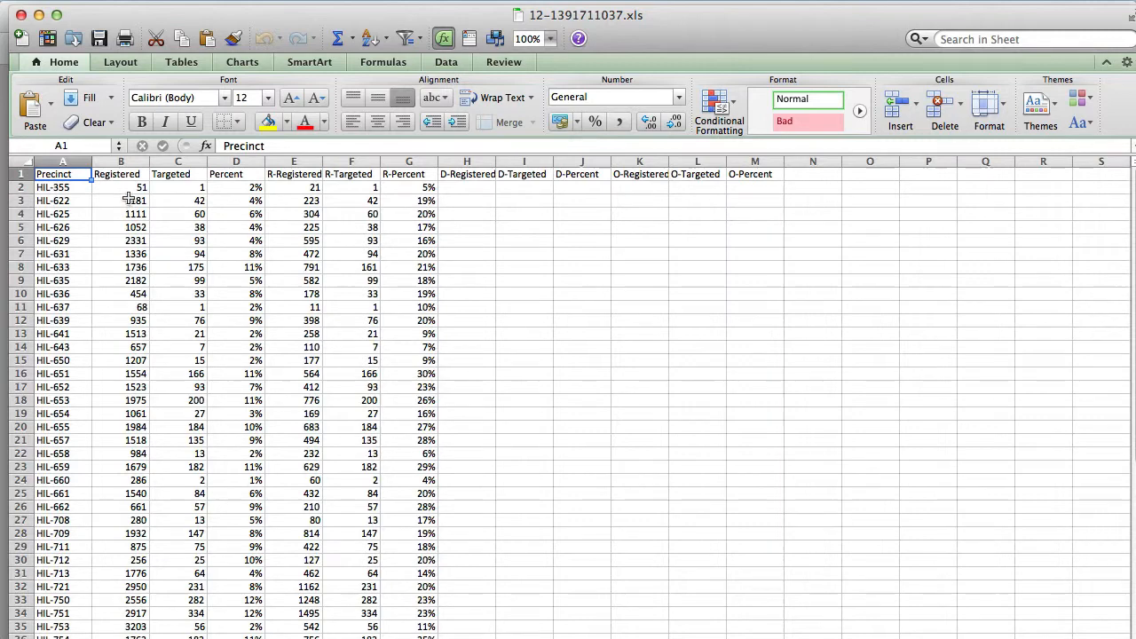
click(177, 162)
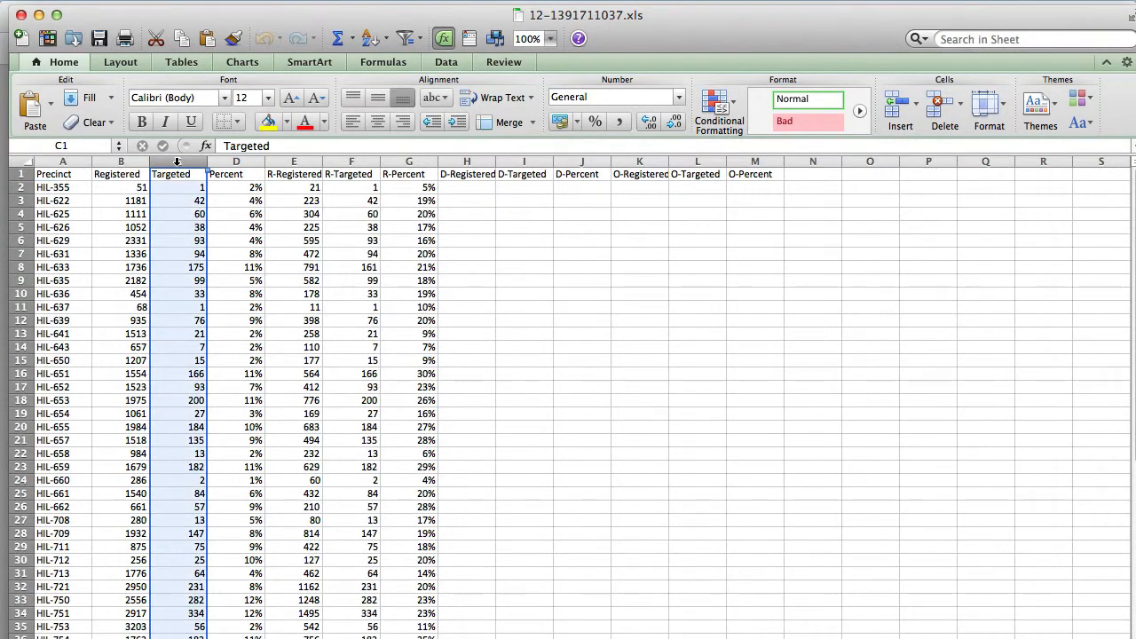
click(234, 162)
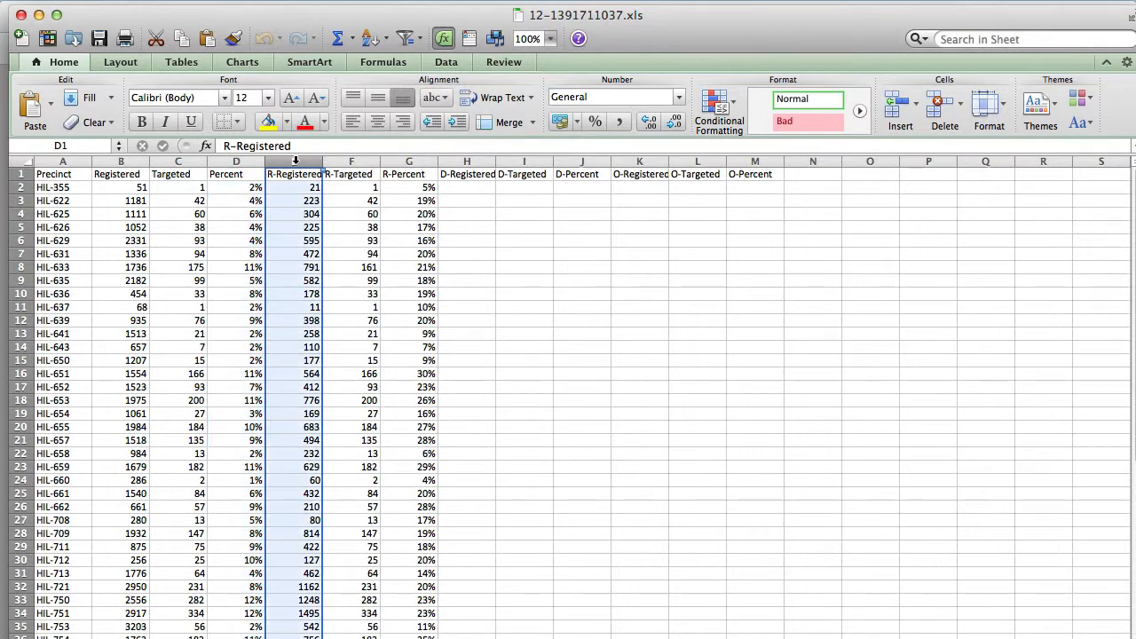
click(295, 174)
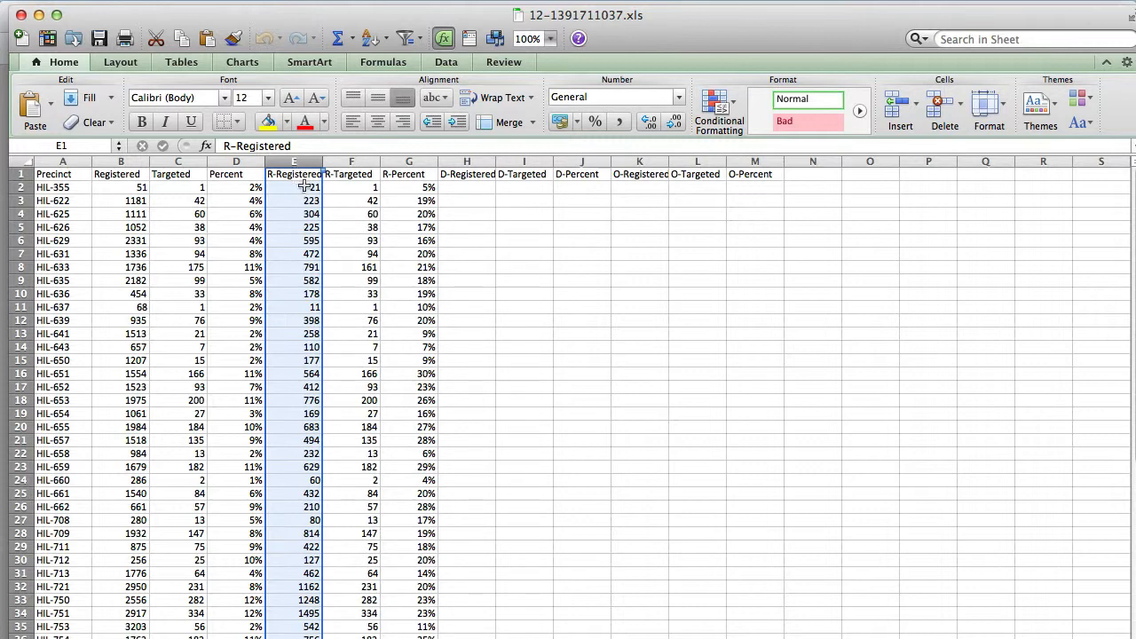
click(352, 188)
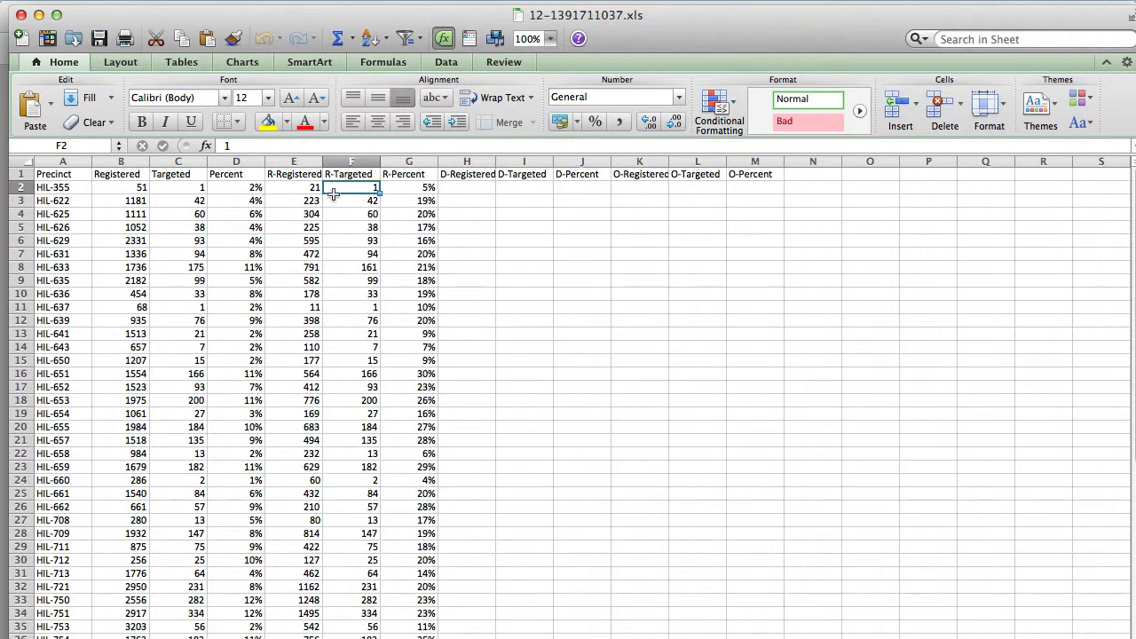
click(292, 199)
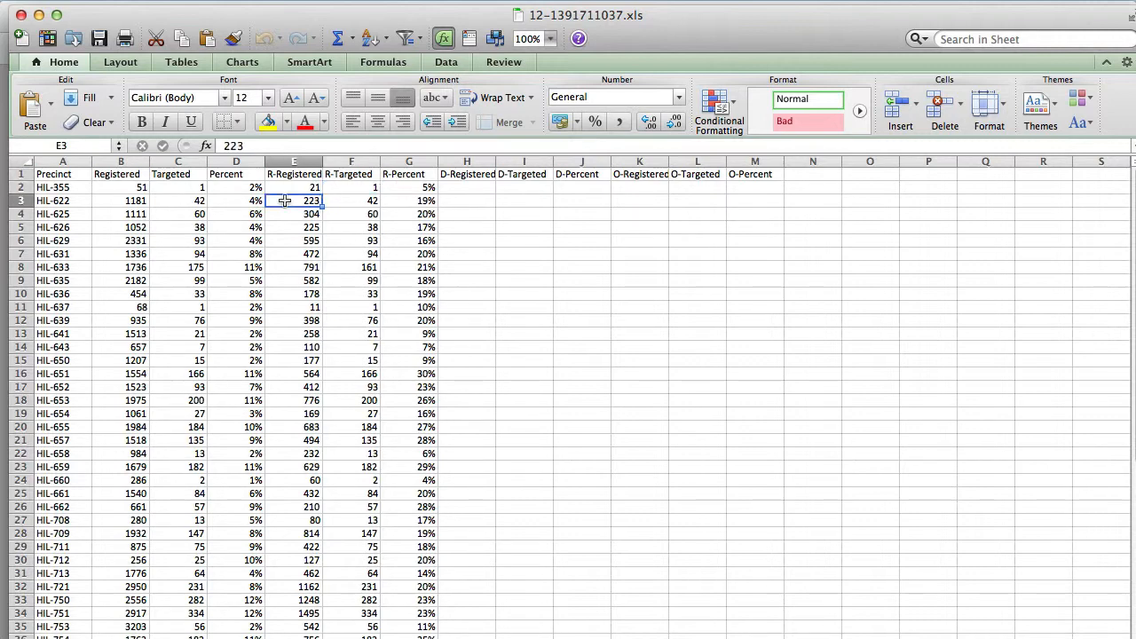